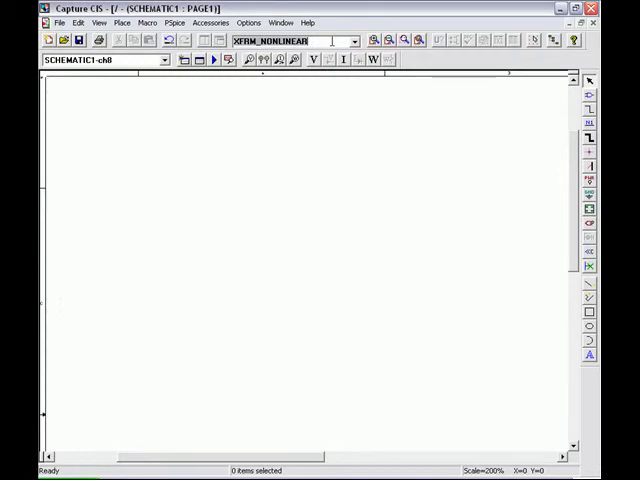
# Place a VPWL source V1 and a 1n capacitor C1 and wire V1 to C1
pyautogui.write('VPWL')
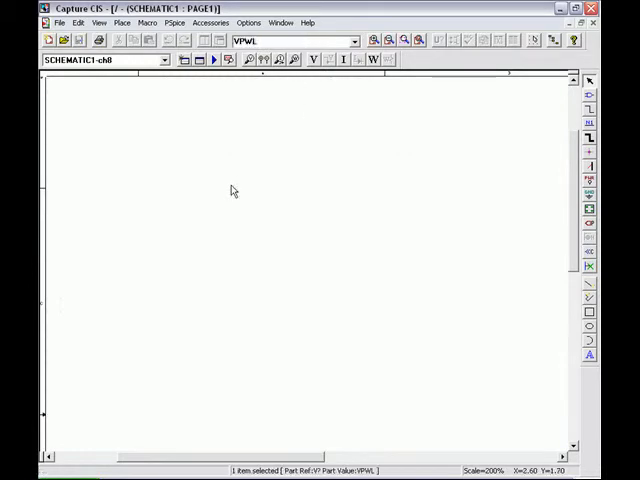
pyautogui.click(240, 192)
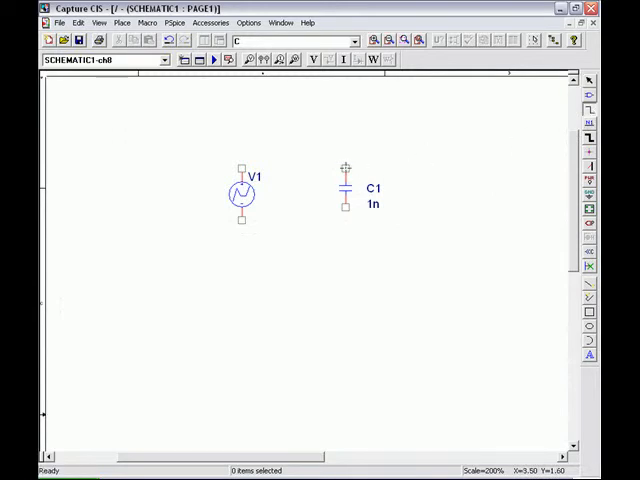
pyautogui.moveTo(240, 168); pyautogui.dragTo(344, 168)
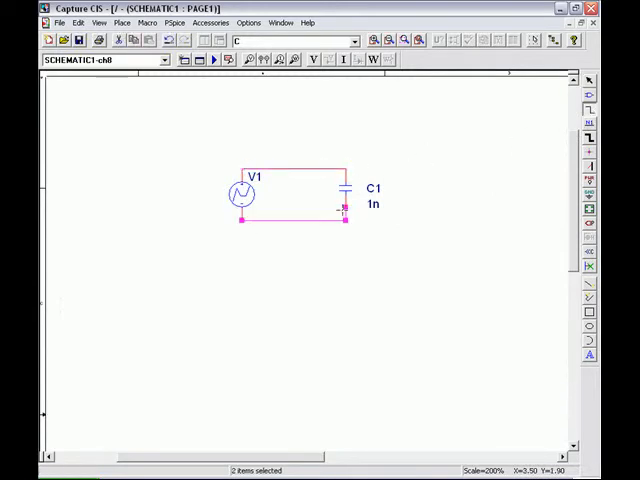
pyautogui.click(460, 246)
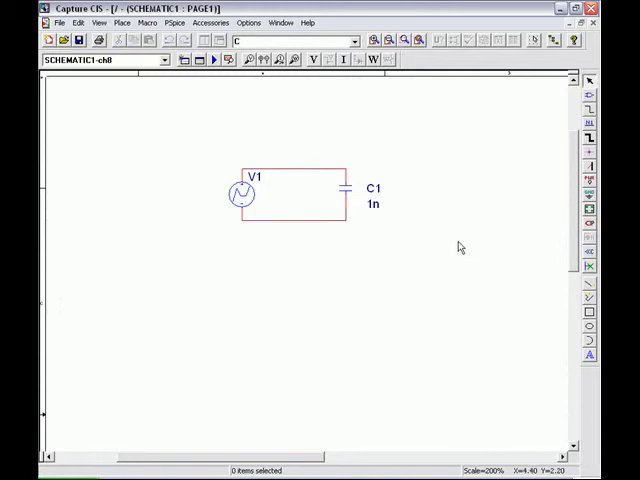
# Set capacitor C1 to 1uF and enter V1's piecewise-linear time points such as 2ms
pyautogui.doubleClick(372, 204)
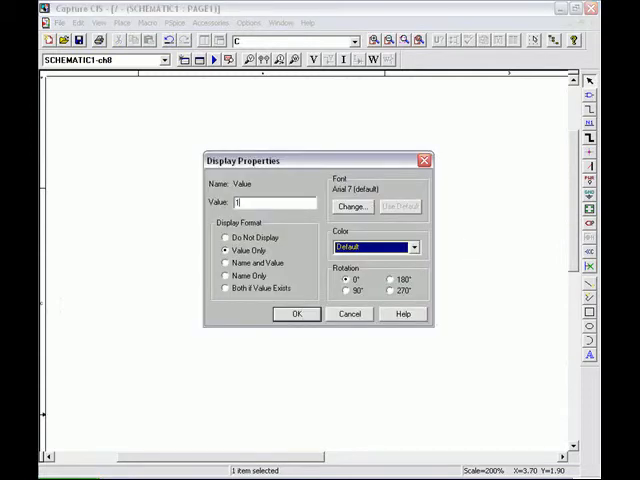
pyautogui.click(296, 312)
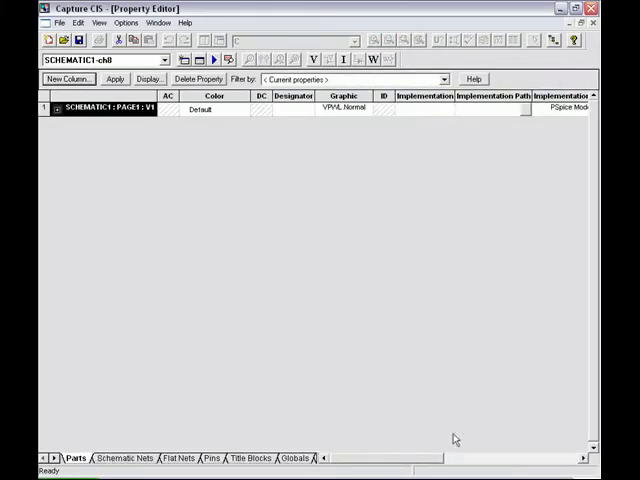
pyautogui.hscroll(3)
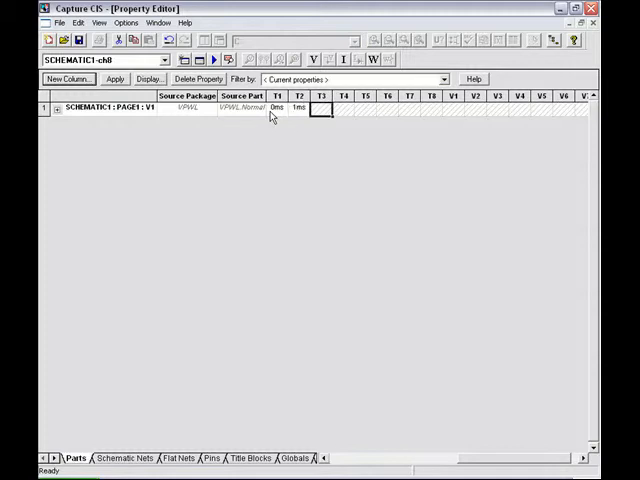
pyautogui.write('2ms')
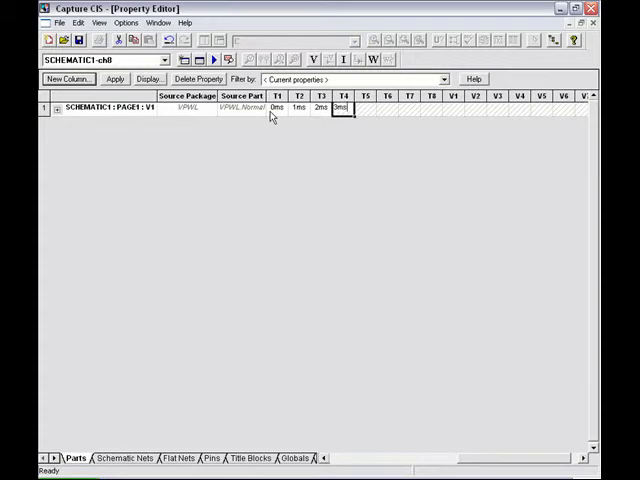
pyautogui.click(454, 120)
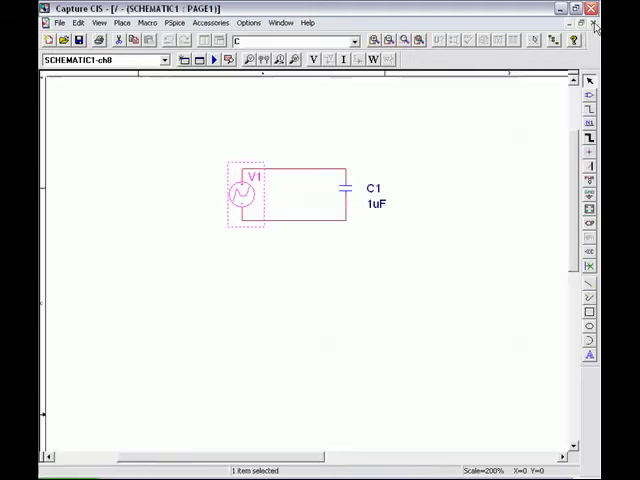
# Add the 0 ground symbol from the SOURCE library under source V1
pyautogui.click(464, 180)
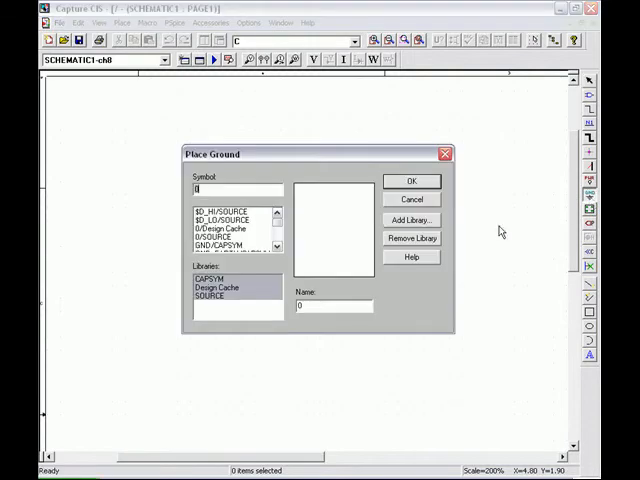
pyautogui.click(412, 180)
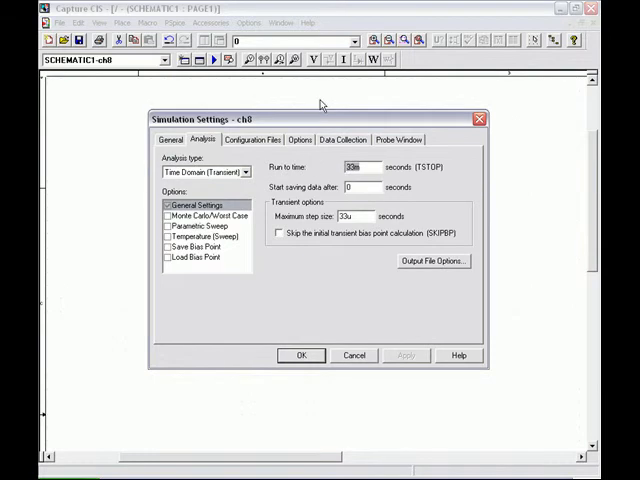
# Set the transient analysis run time to 3ms with a 3u maximum step size
pyautogui.write('3')
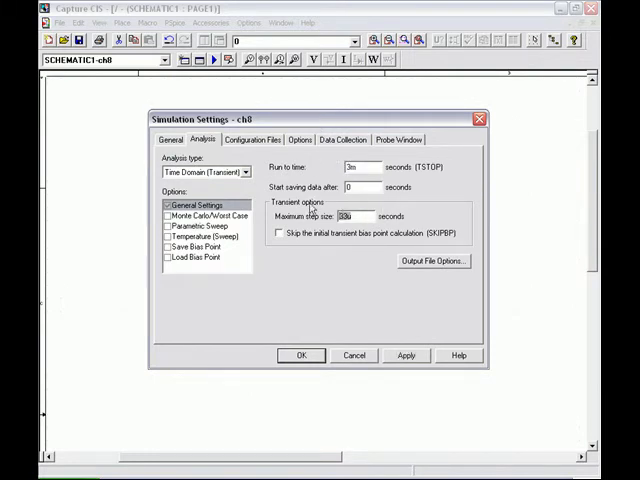
pyautogui.write('3u')
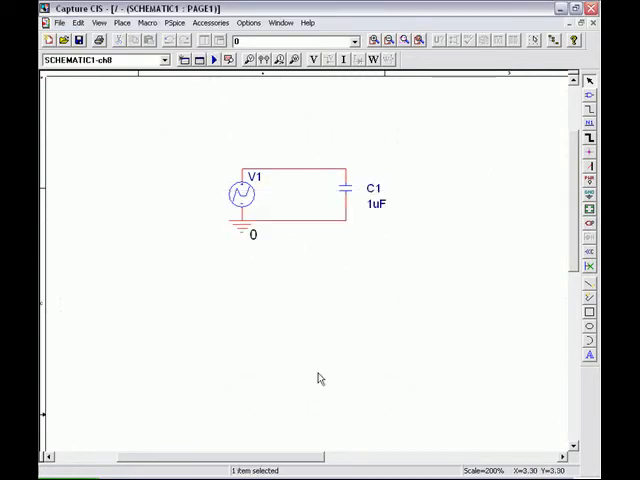
pyautogui.moveTo(340, 432)
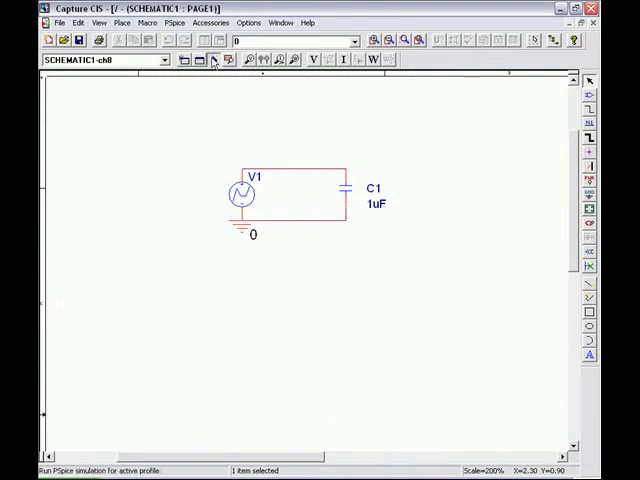
# Run the PSpice simulation and add a second empty plot to the waveform window
pyautogui.click(212, 62)
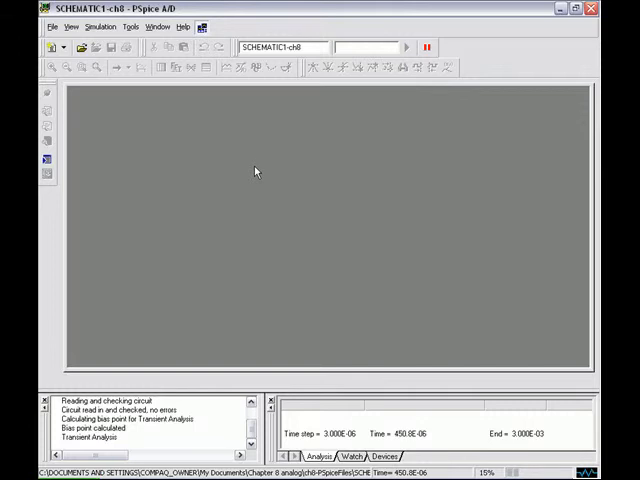
pyautogui.moveTo(356, 266)
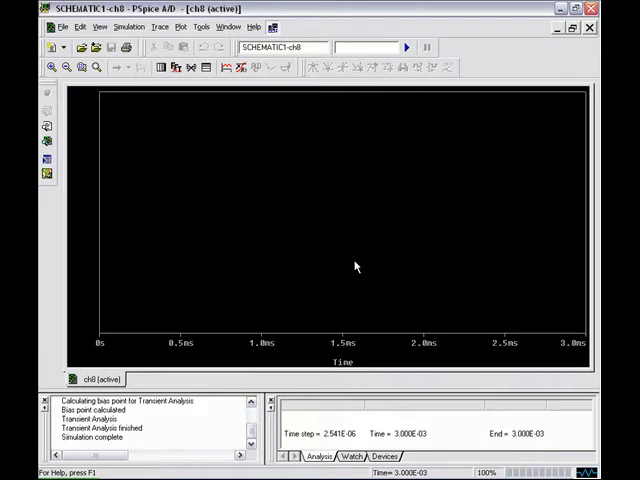
pyautogui.click(180, 26)
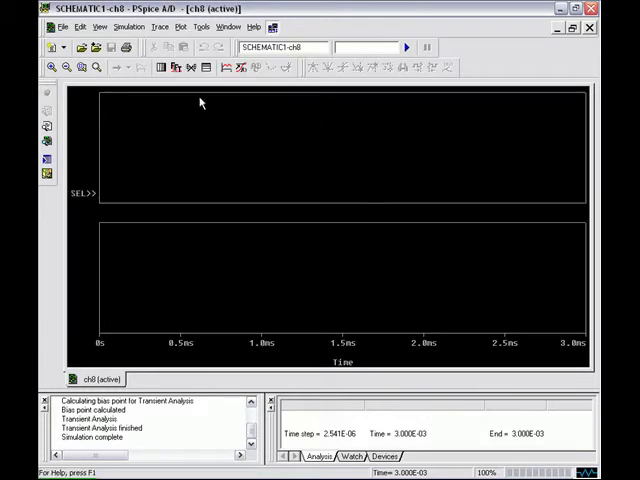
pyautogui.moveTo(212, 68)
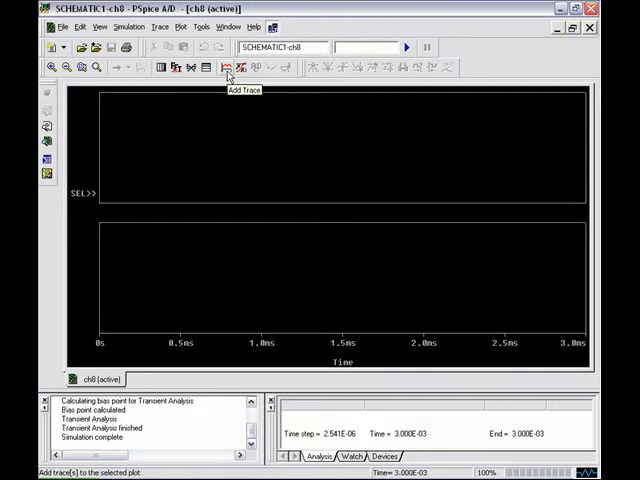
# Plot V(V1:+) showing the 0–1 V trapezoidal pulse, then dismiss the Add Traces dialog
pyautogui.click(224, 70)
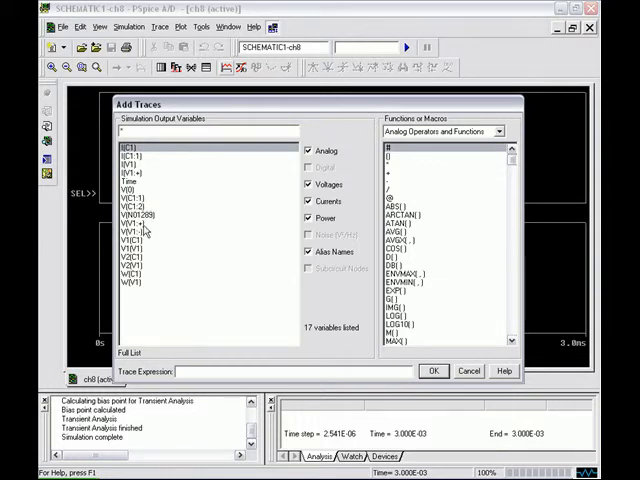
pyautogui.click(432, 372)
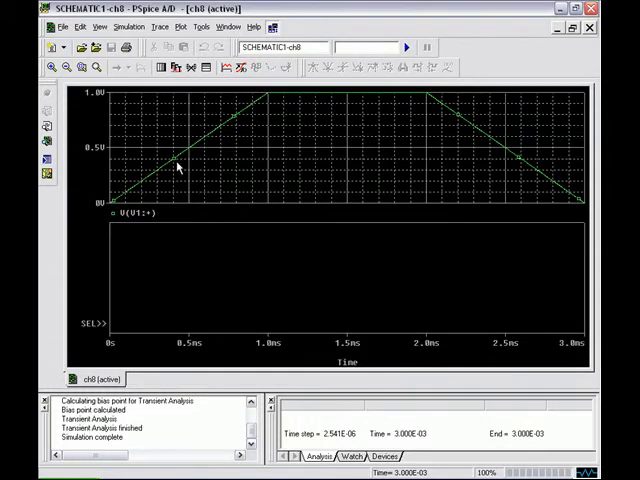
pyautogui.moveTo(222, 72)
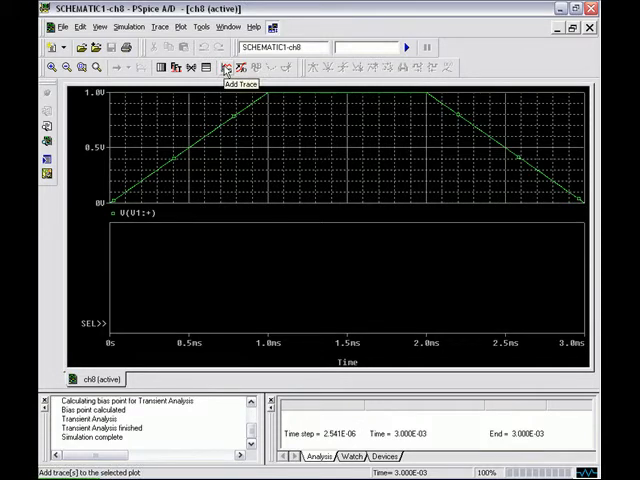
pyautogui.click(220, 68)
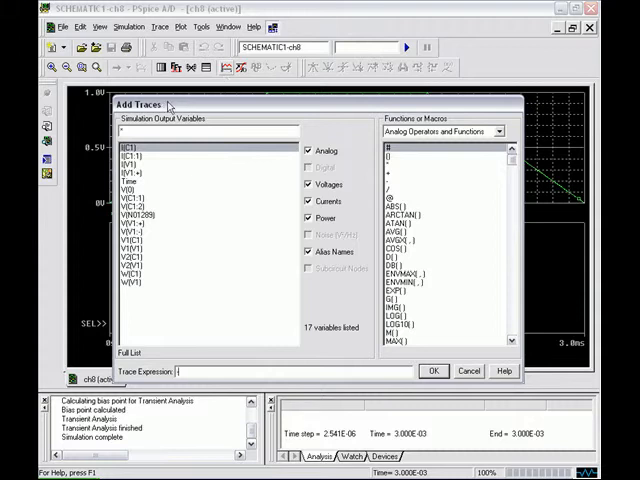
pyautogui.click(434, 370)
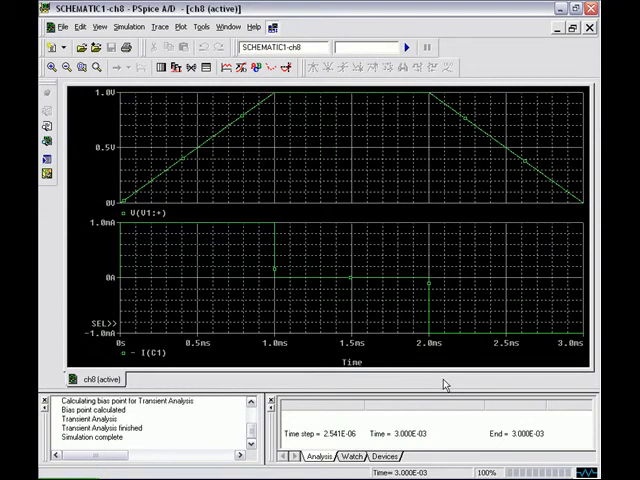
pyautogui.moveTo(416, 344)
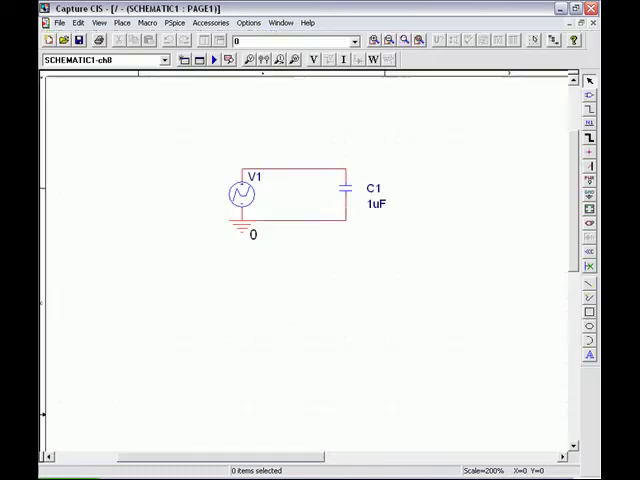
# Select sine source V1 and set its VOFF offset to 0
pyautogui.click(242, 196)
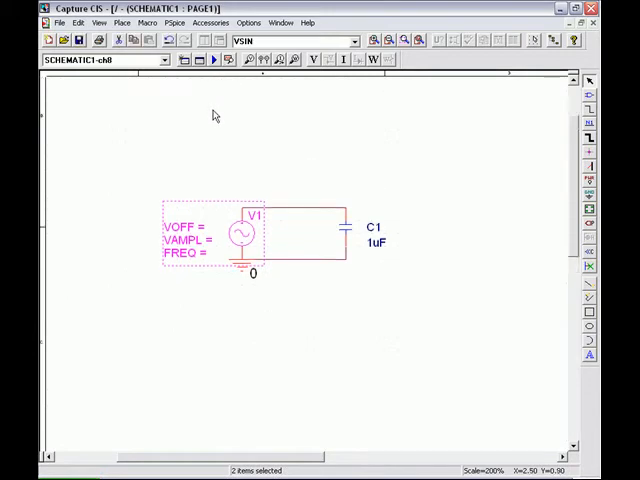
pyautogui.click(200, 116)
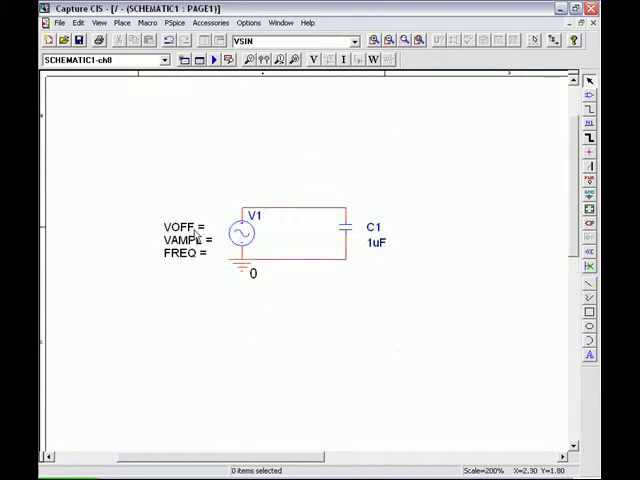
pyautogui.doubleClick(180, 224)
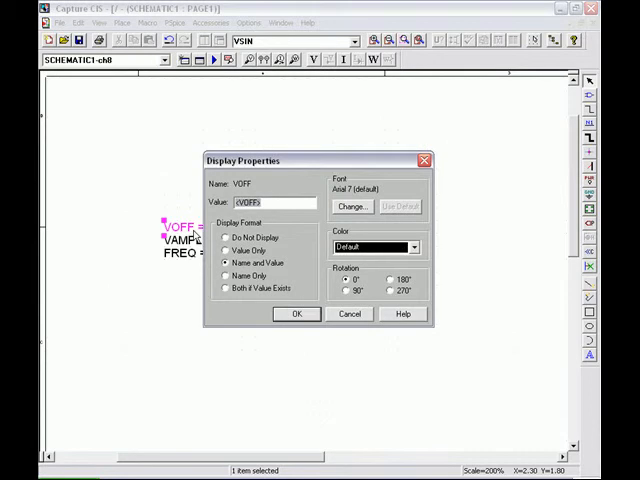
pyautogui.click(296, 312)
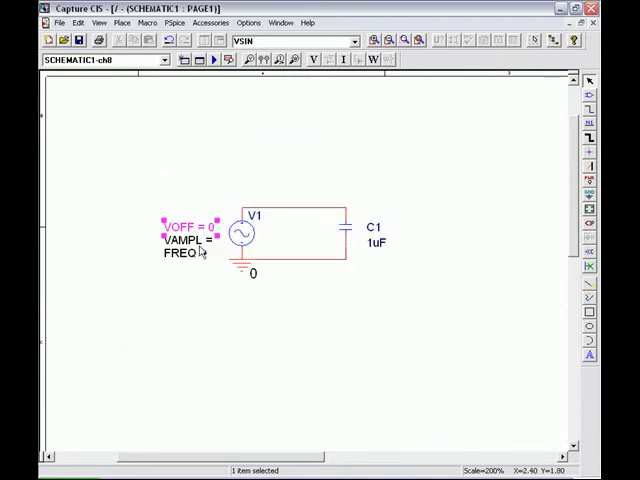
# Set V1's VAMPL amplitude to 5V and enter its FREQ frequency value
pyautogui.doubleClick(184, 240)
pyautogui.write('5')
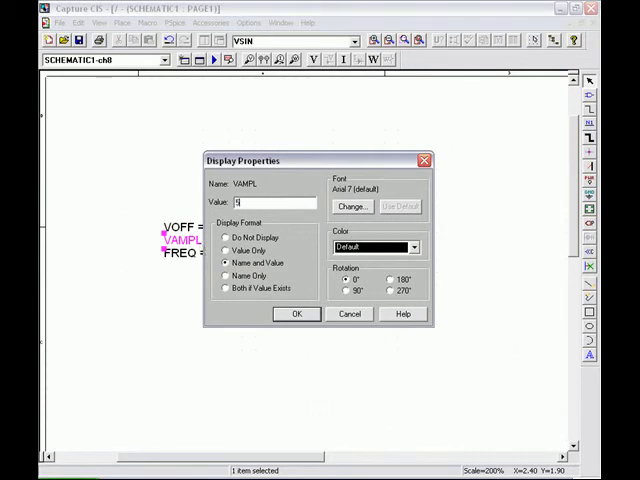
pyautogui.click(296, 314)
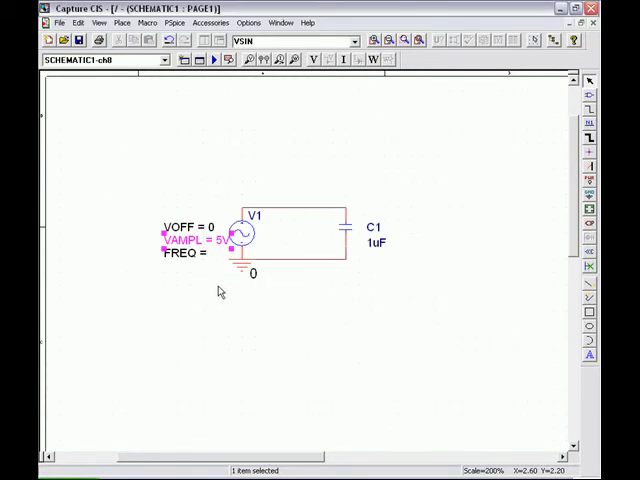
pyautogui.doubleClick(184, 252)
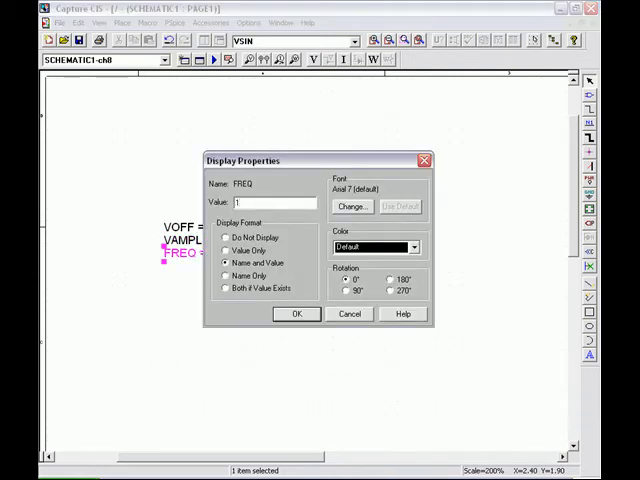
pyautogui.click(296, 312)
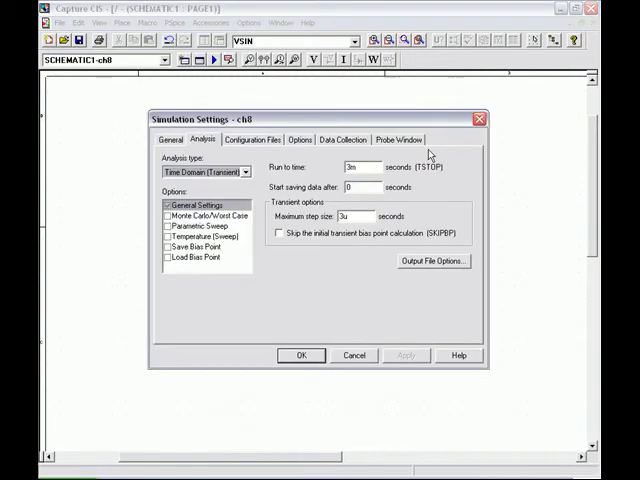
# Shorten the transient run to 2ms and launch the simulation in PSpiceAD
pyautogui.write('2')
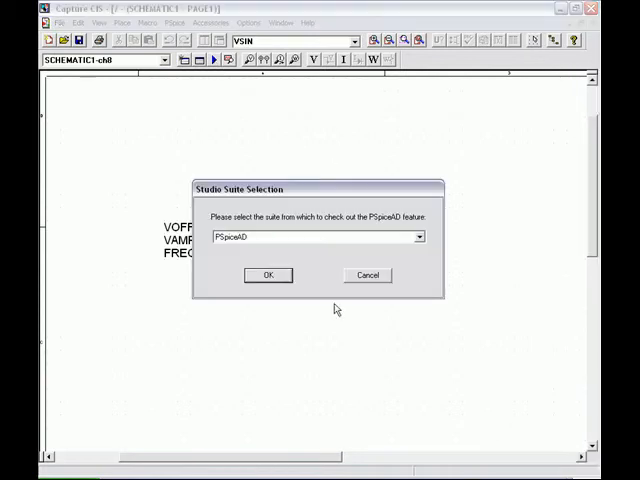
pyautogui.click(268, 276)
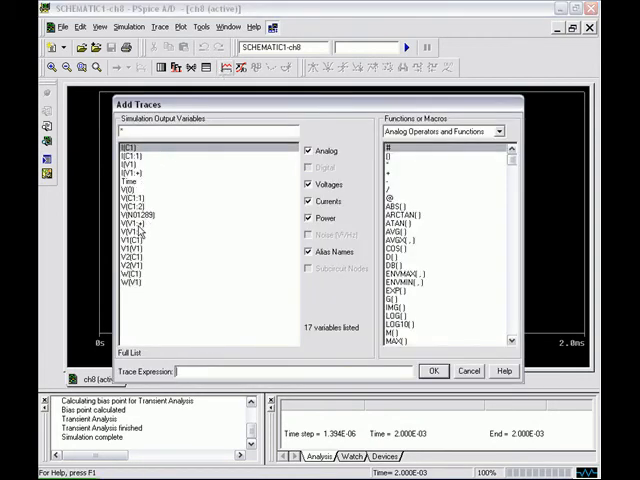
# Plot V(V1:+) as a ±5 V sine over 2 ms and choose another signal to add
pyautogui.click(432, 370)
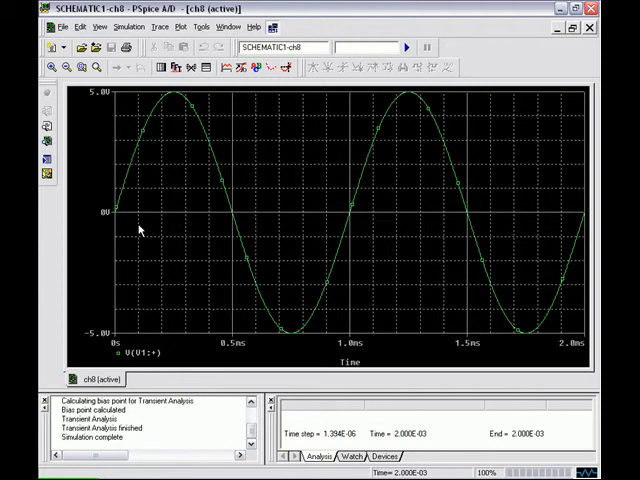
pyautogui.moveTo(200, 150)
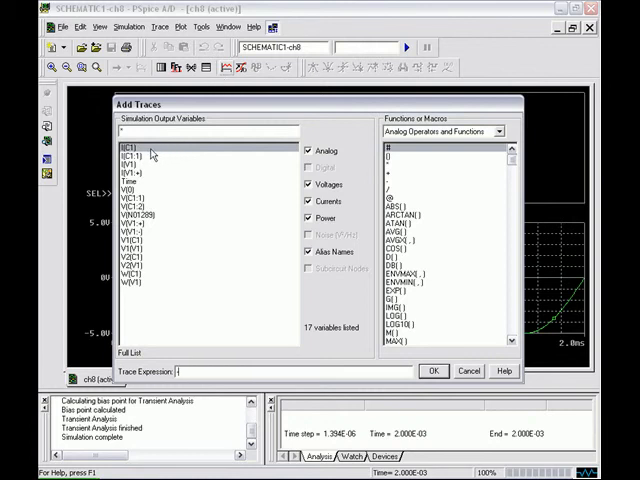
pyautogui.click(432, 370)
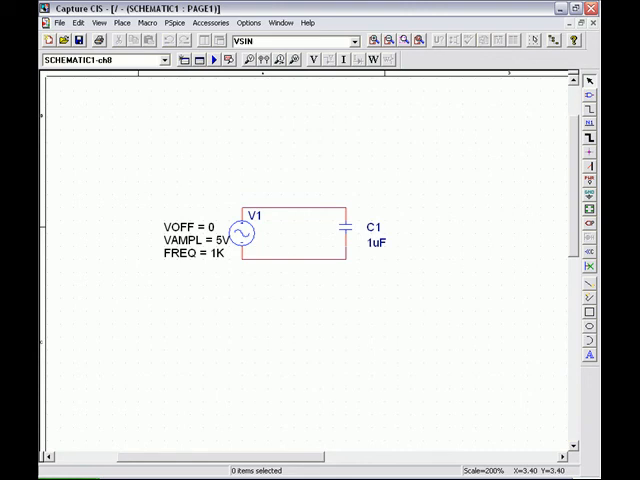
pyautogui.moveTo(276, 312)
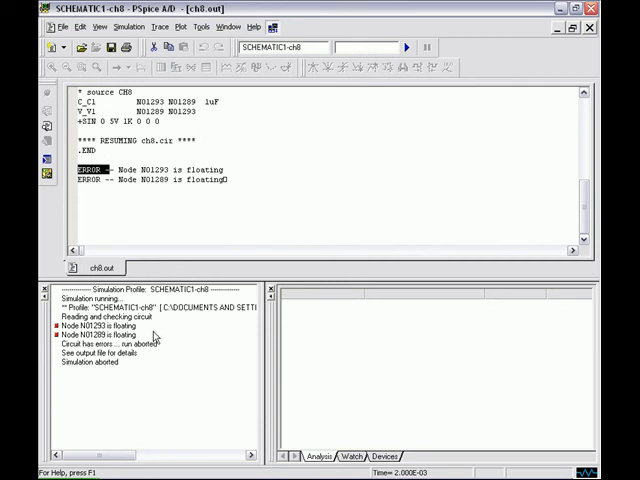
# Inspect the two 'Node is floating' errors in the Simulation Output window
pyautogui.click(110, 324)
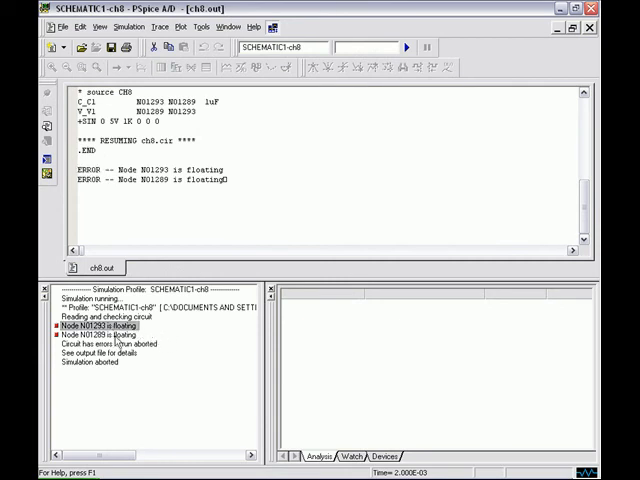
pyautogui.click(90, 334)
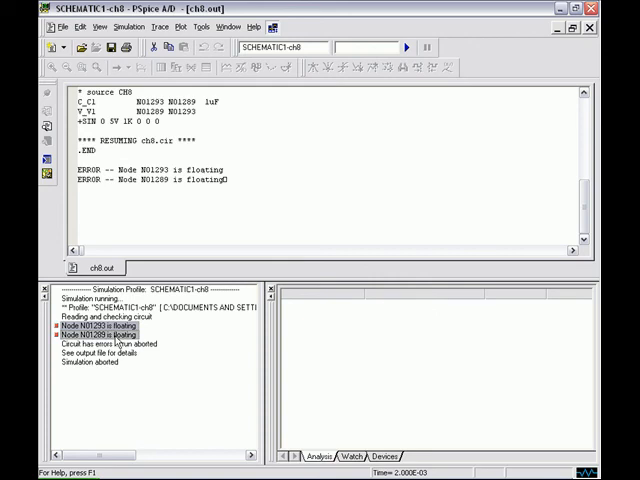
pyautogui.moveTo(202, 340)
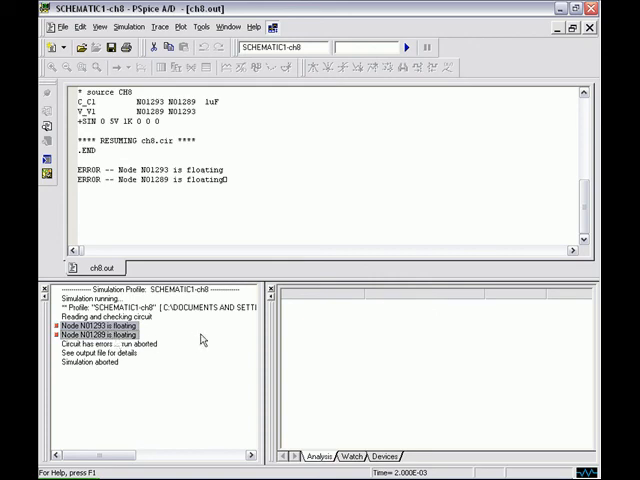